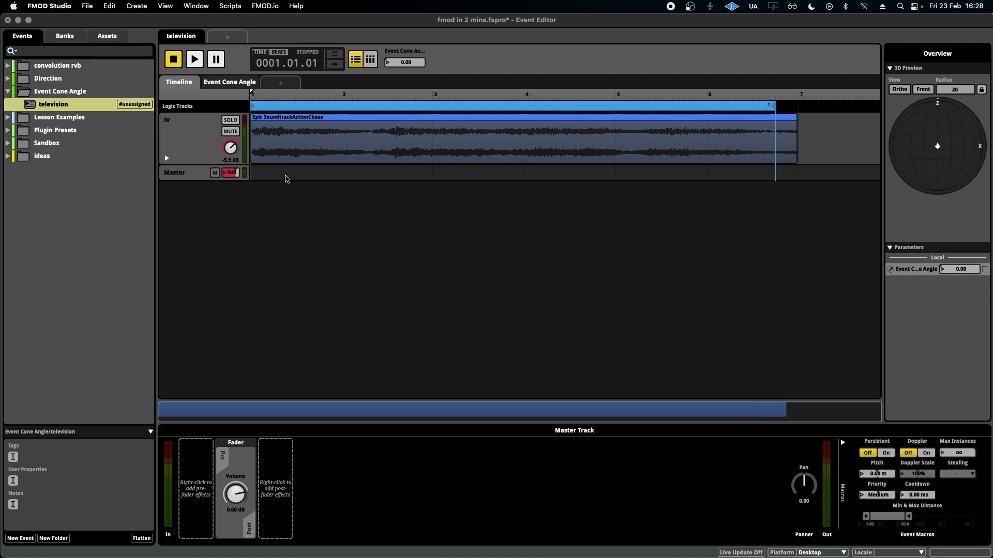
- Start adding a new parameter sheet, then dismiss the dialog without creating one
left_click(280, 83)
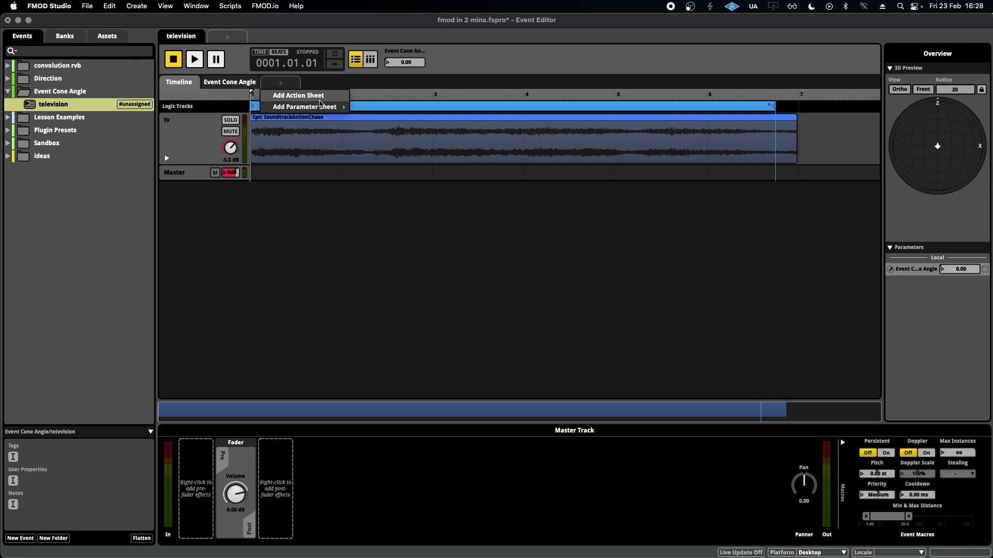
left_click(304, 106)
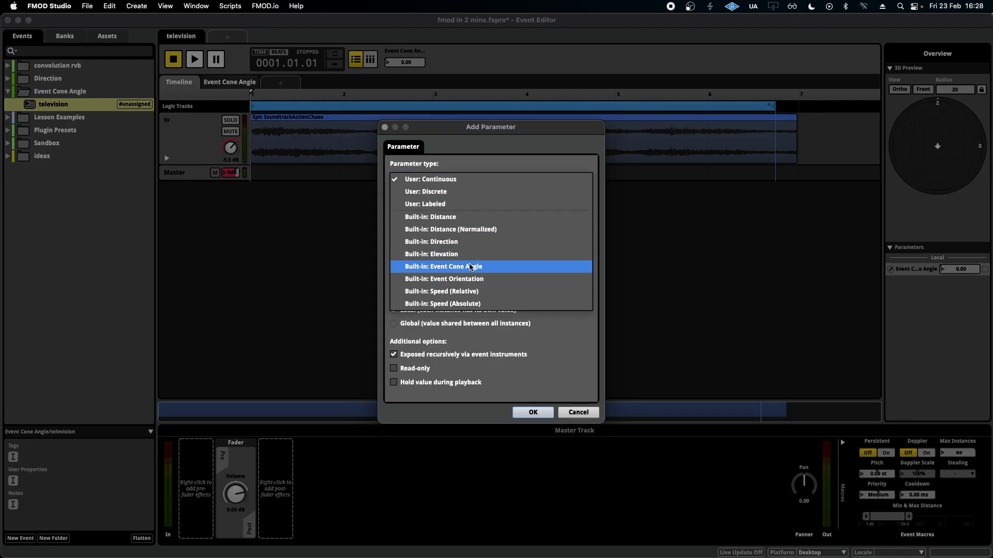
left_click(578, 412)
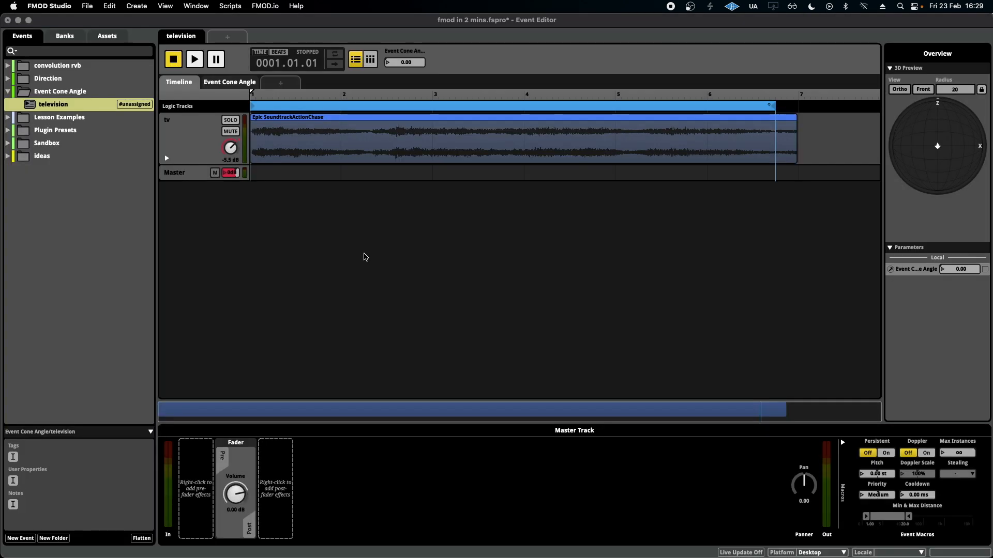
mouse_move(196, 130)
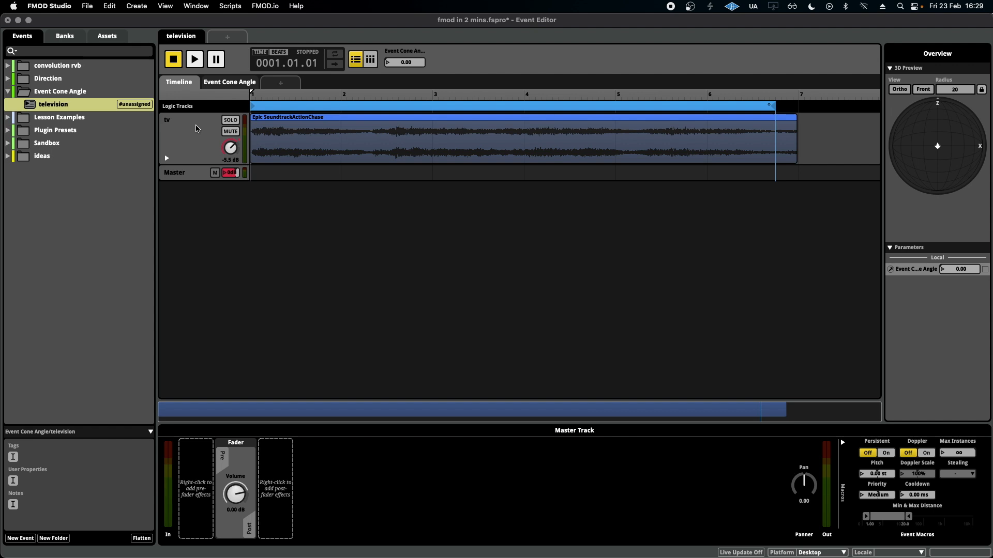
mouse_move(207, 92)
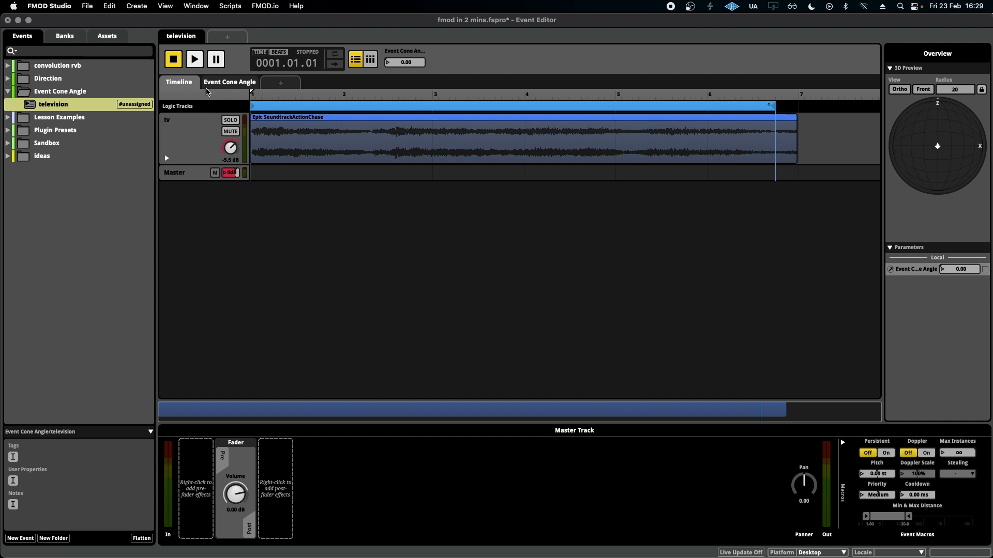
- Audition the television event briefly, then show the Event Cone Angle volume automation (-5.5 to -36 dB)
left_click(194, 59)
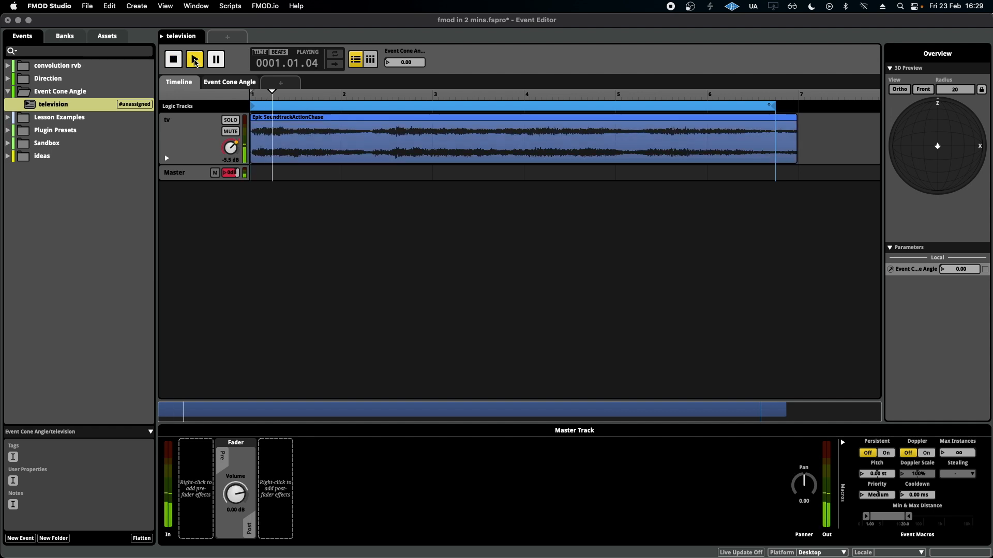
left_click(195, 59)
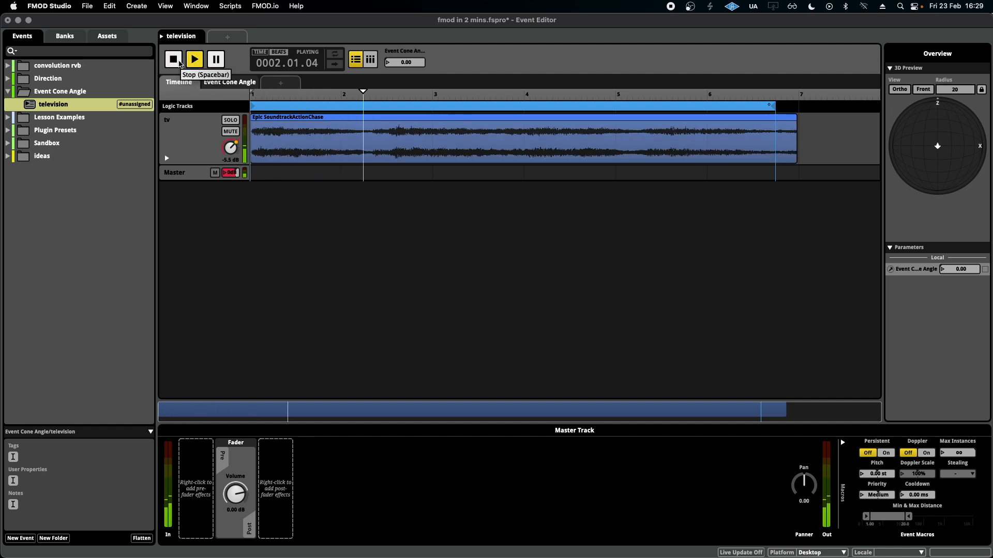
left_click(172, 58)
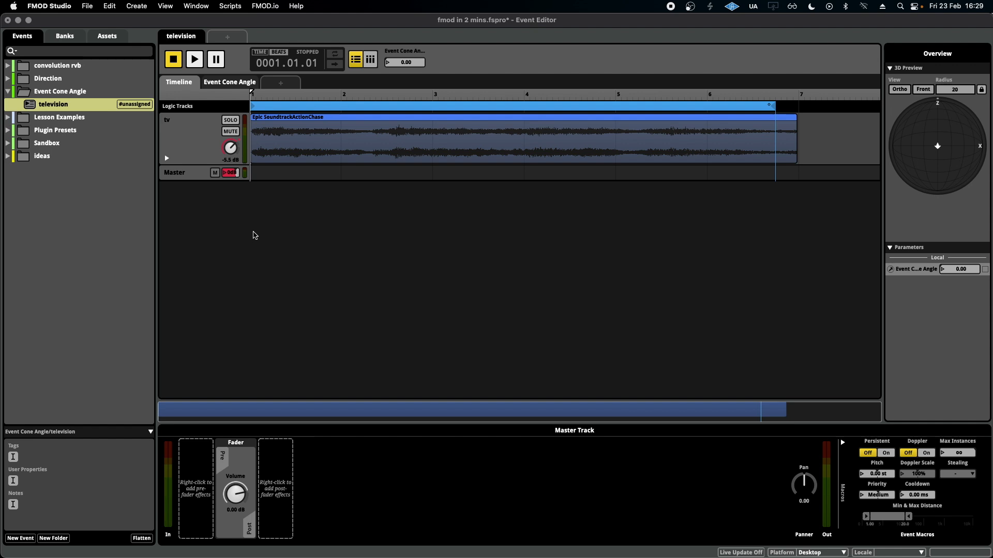
mouse_move(266, 230)
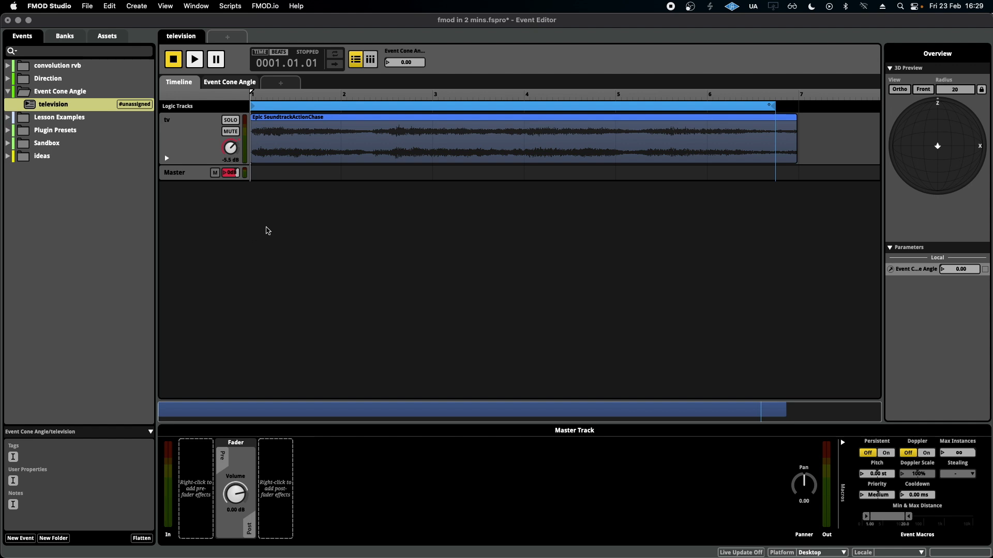
mouse_move(232, 95)
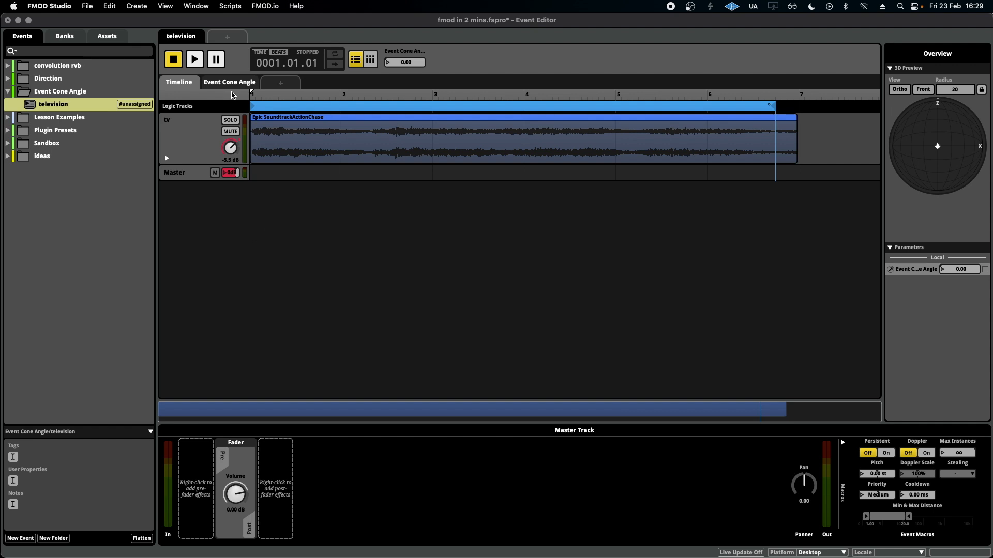
left_click(230, 81)
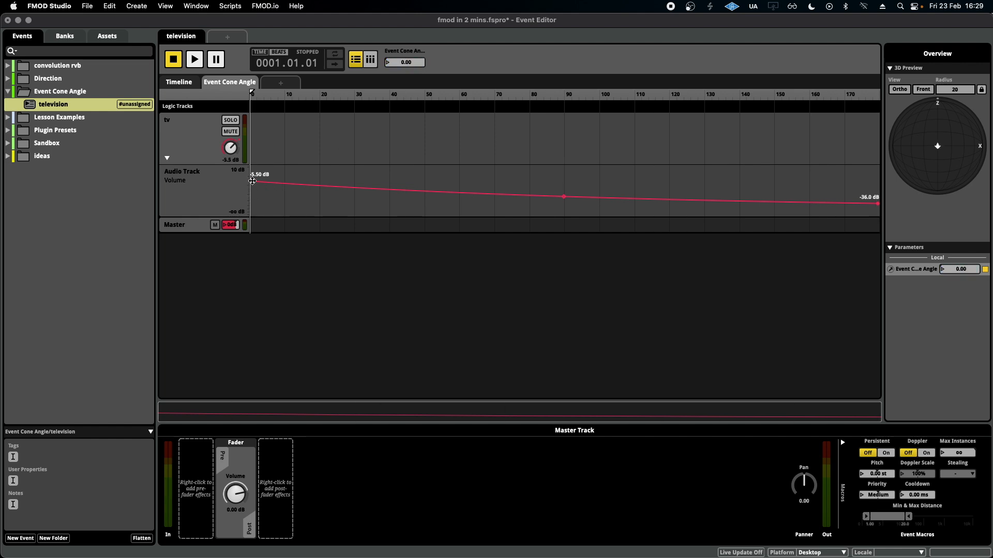
mouse_move(303, 134)
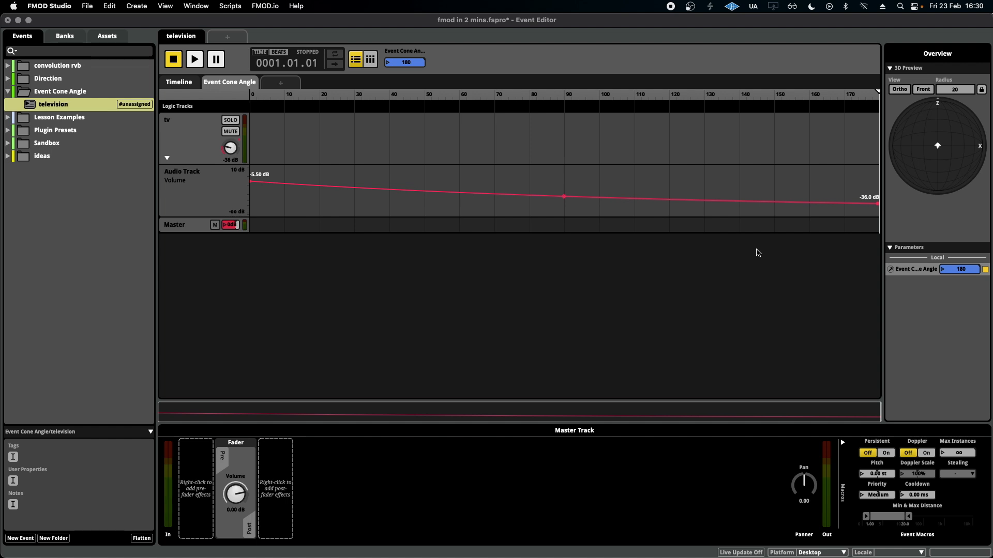
mouse_move(556, 239)
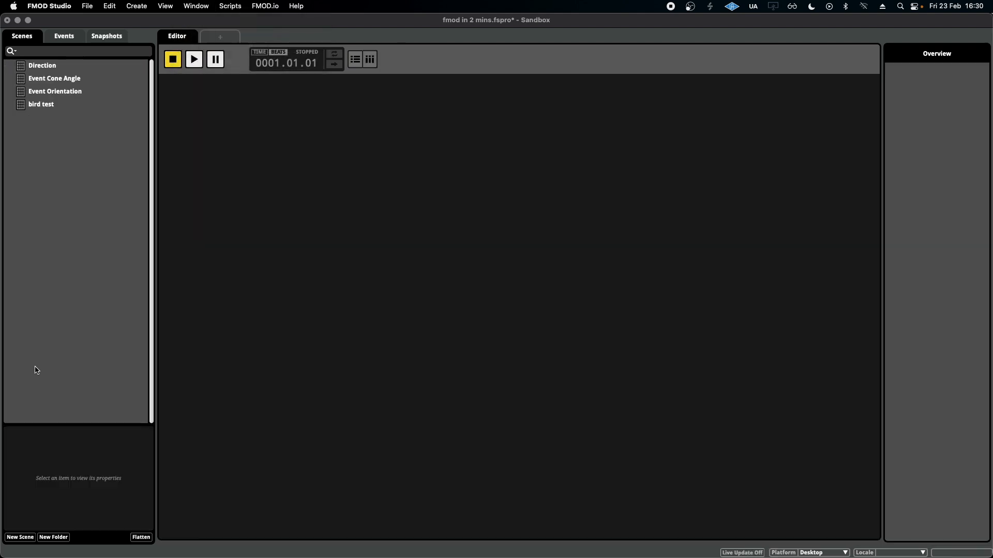
- Create a Sandbox scene named 'television' and list the project's events to place one as an emitter
left_click(20, 538)
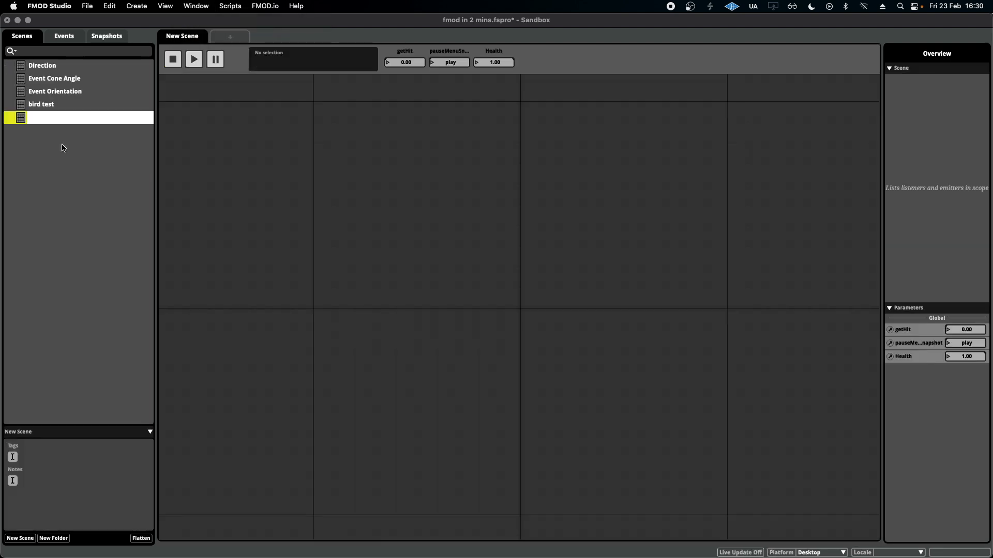
type("television")
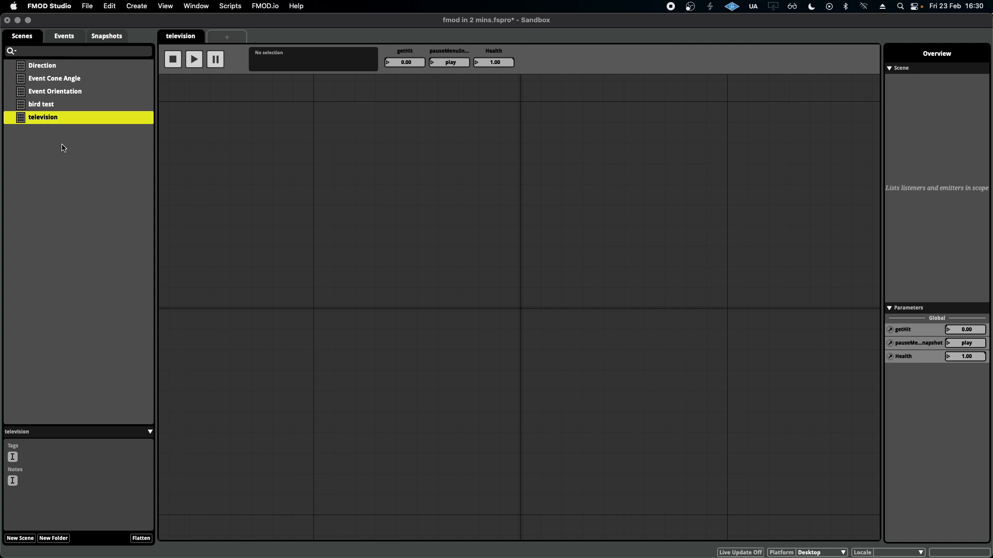
left_click(63, 35)
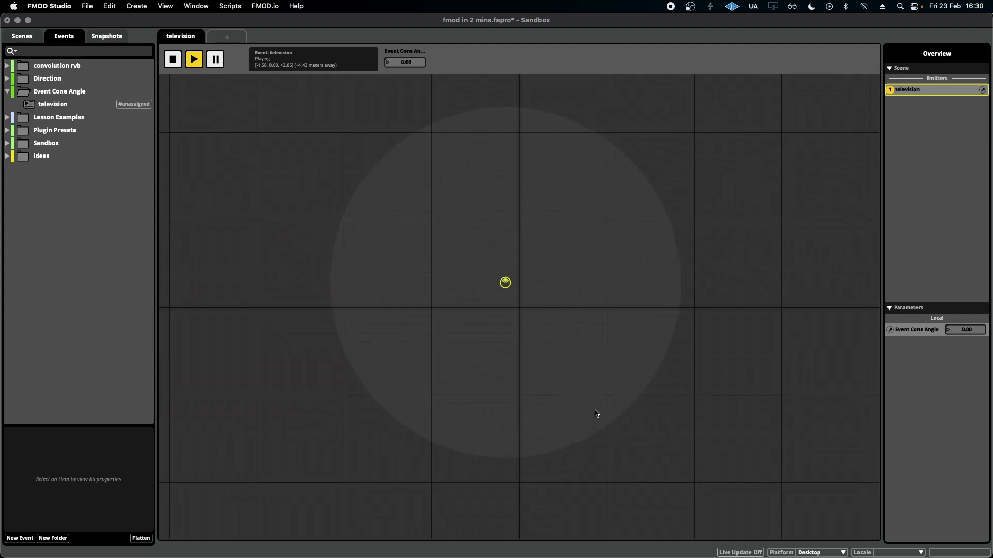
mouse_move(259, 286)
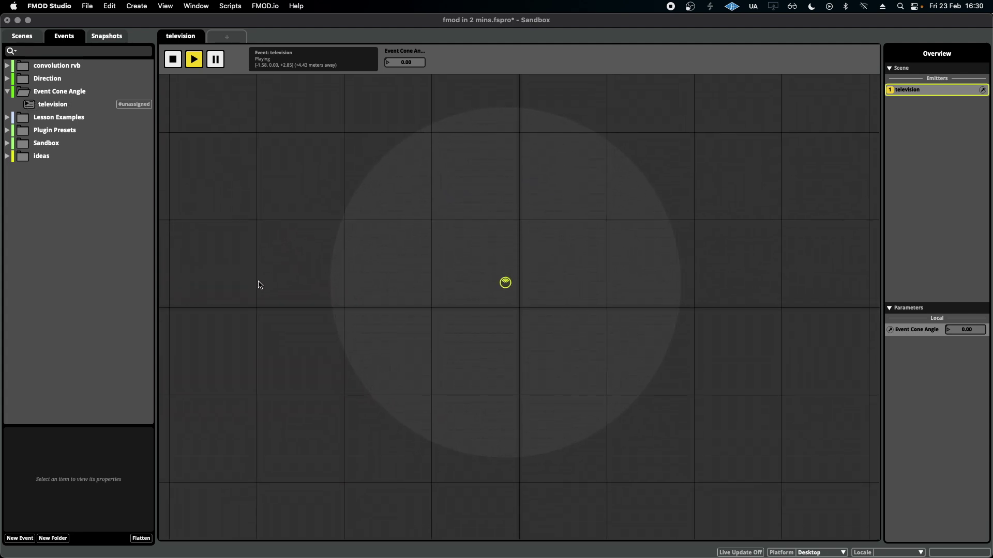